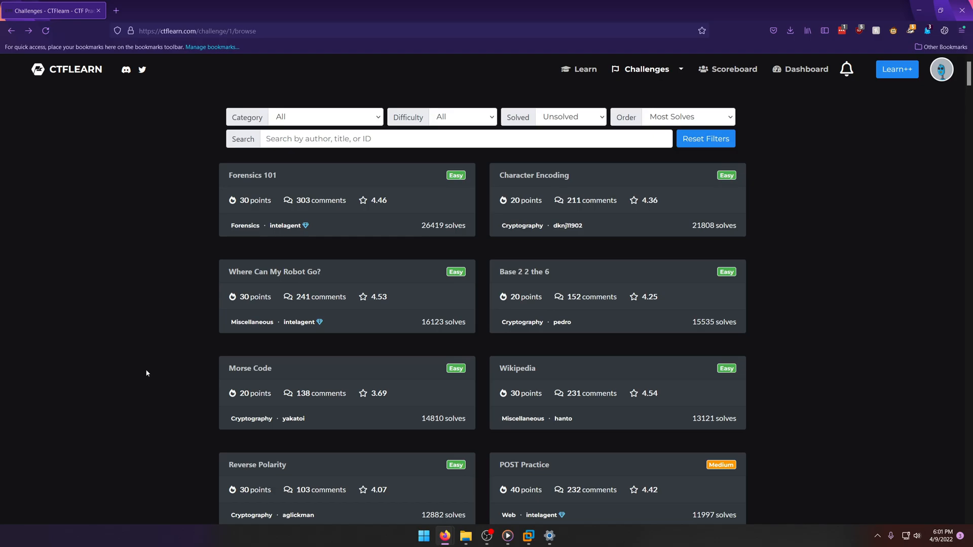
mouse_move(223, 196)
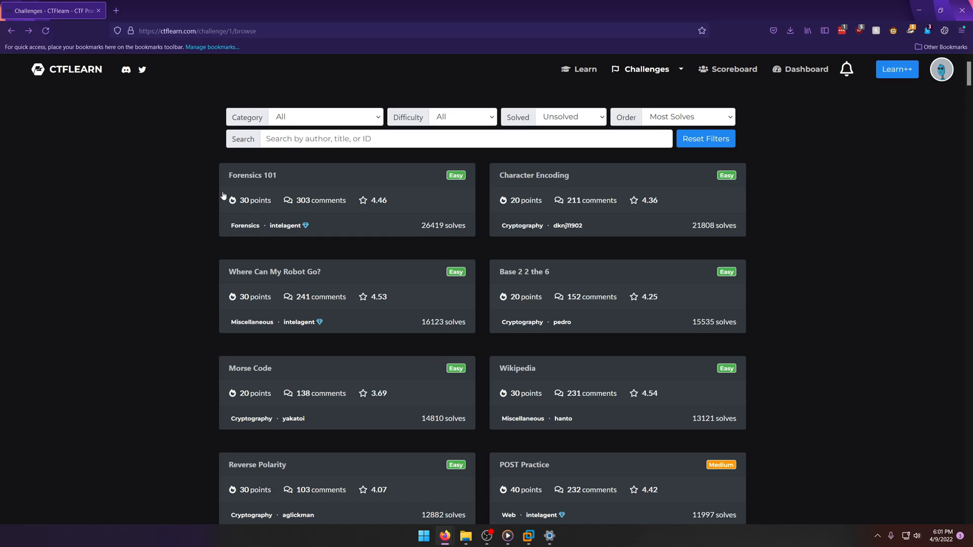
mouse_move(269, 192)
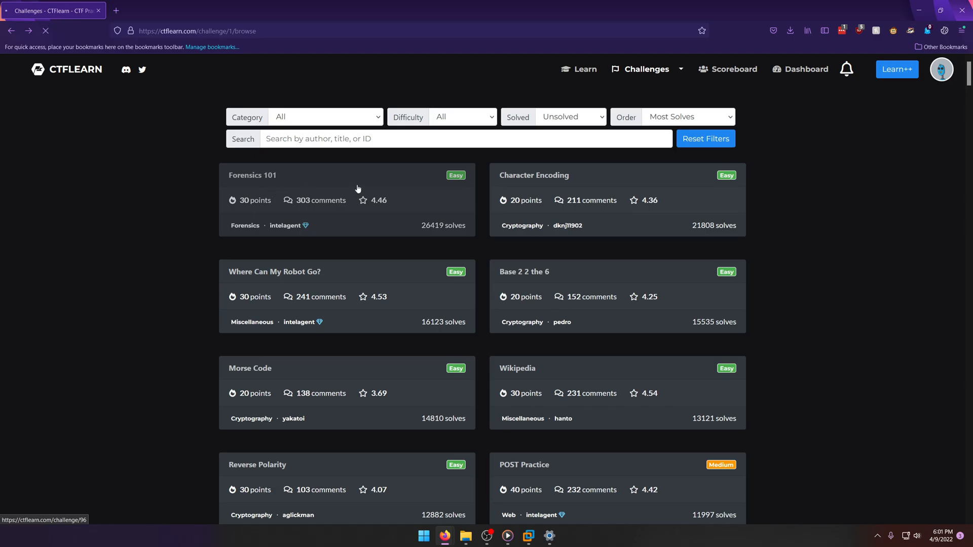
Grab the Forensics 101 mega.nz download link and move to the Kali terminal.
left_click(252, 176)
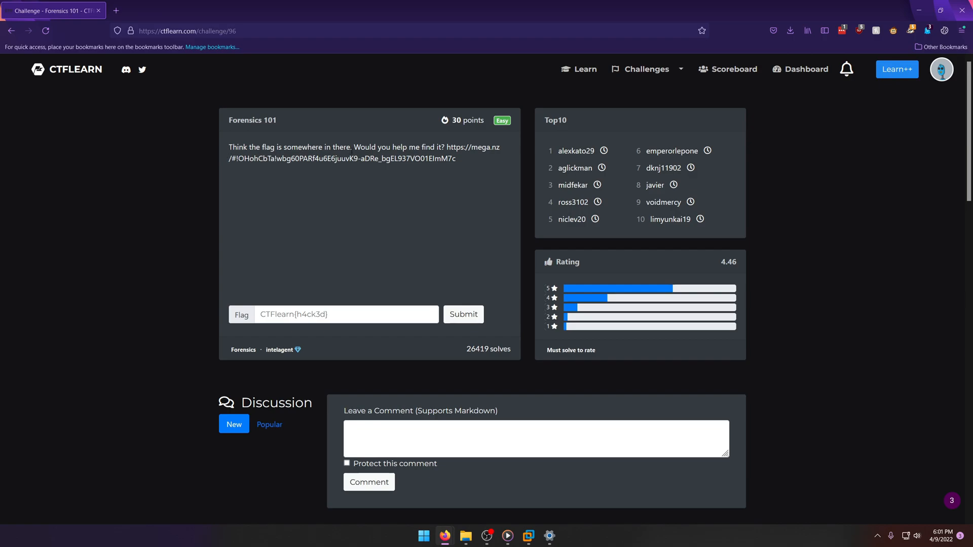
left_click_drag(447, 147, 454, 158)
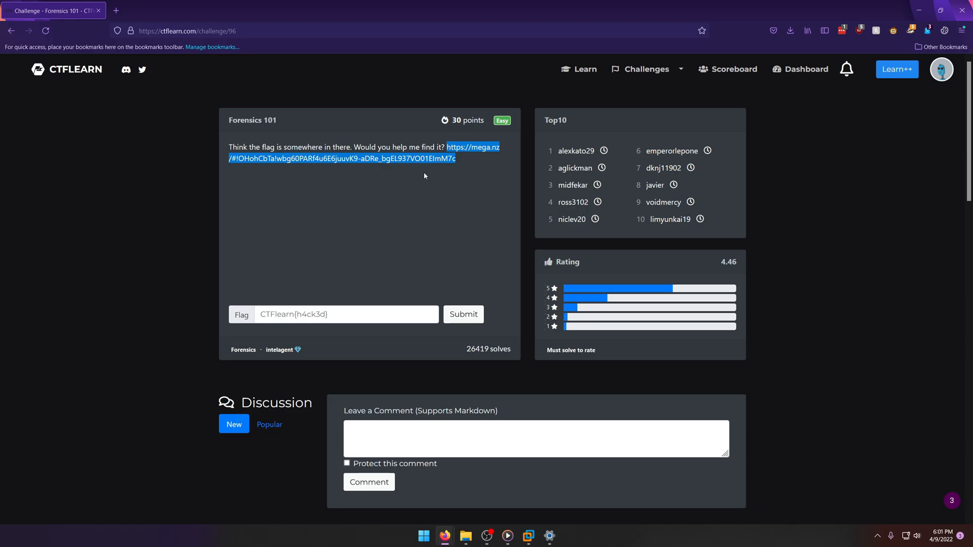
left_click(425, 176)
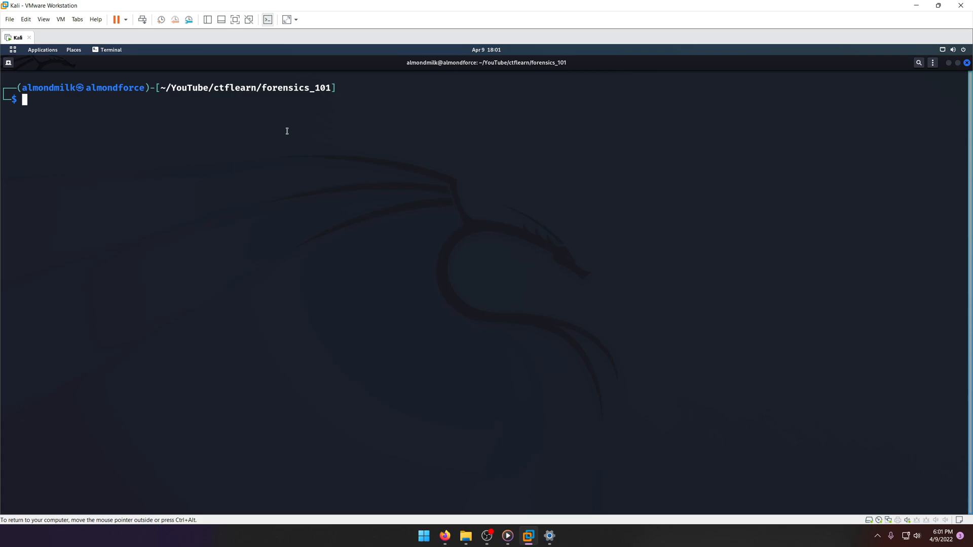
List the downloaded .jpg with ls, view the minion meme with eog, and close it.
type("ls")
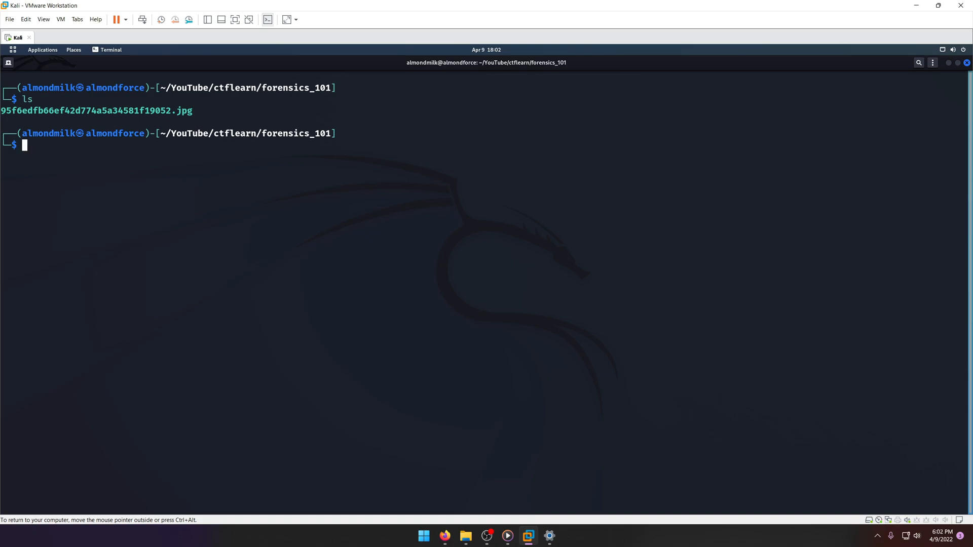
type("eog")
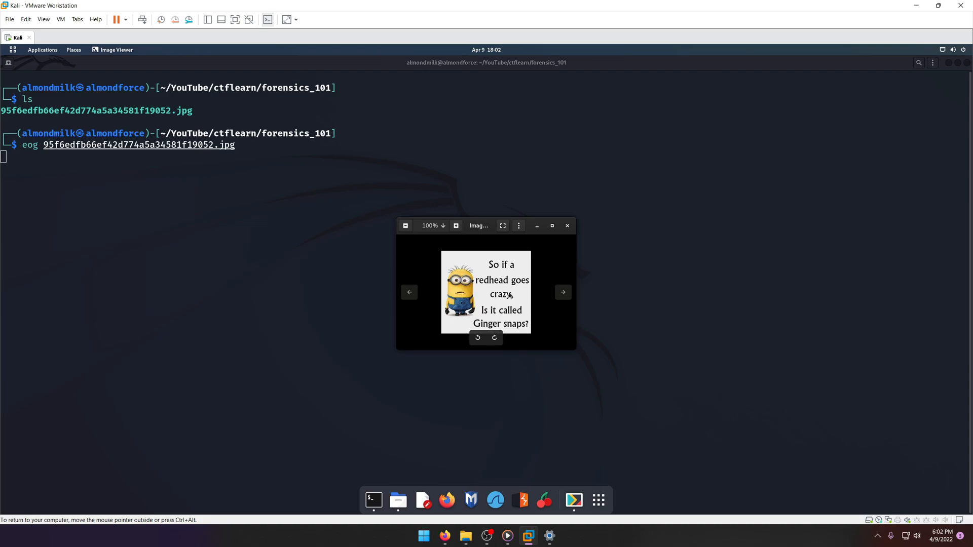
mouse_move(524, 331)
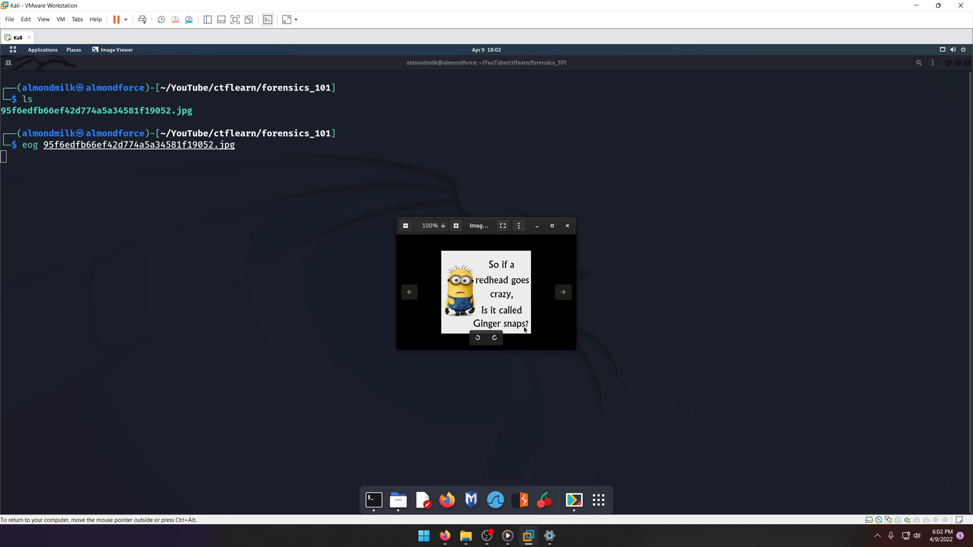
left_click(566, 225)
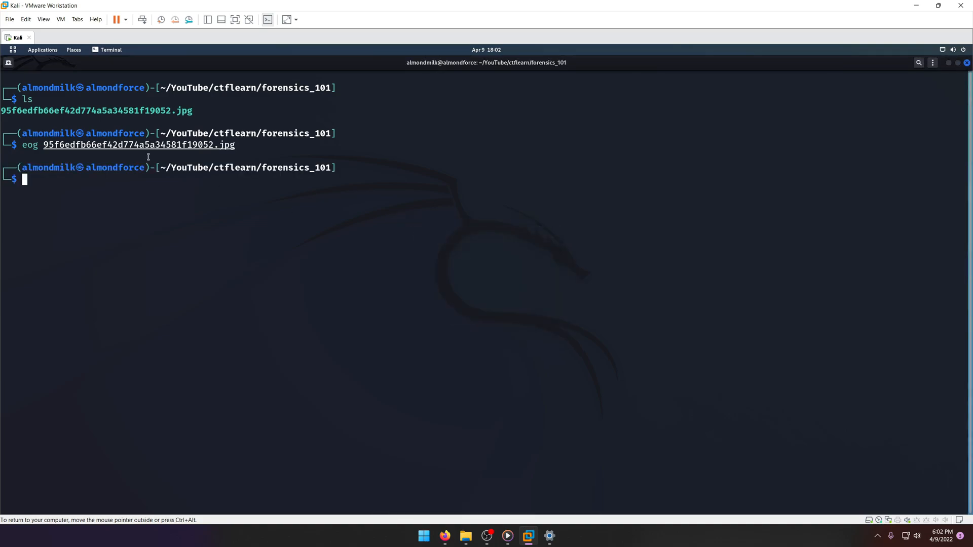
Run strings on 95f6edfb66ef42d774a5a34581f19052.jpg, grepping for CTFlearn, revealing flag{wow!_data_is_cool}.
type("strings 95f6edfb66ef42d774a5a34581f19052.jpg | grep")
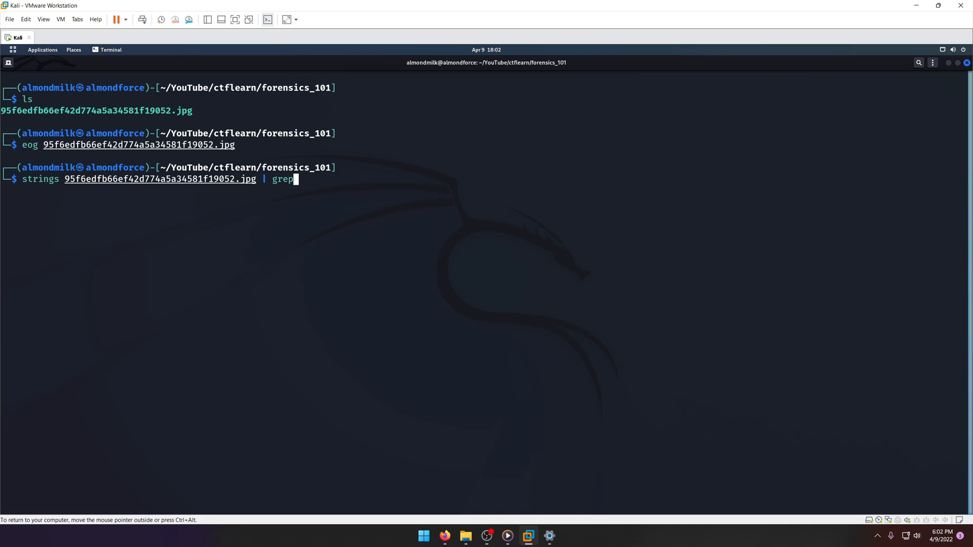
type("CTFLear")
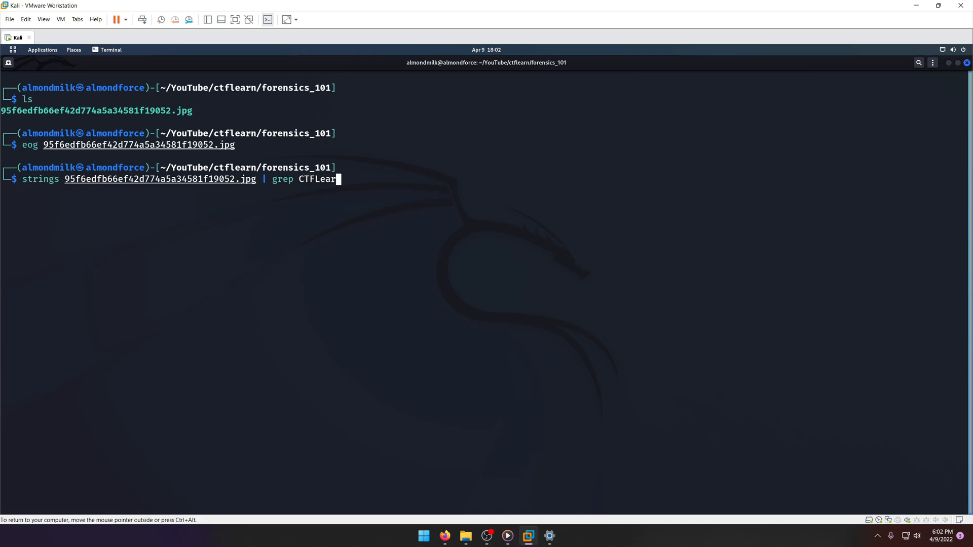
key("BackSpace")
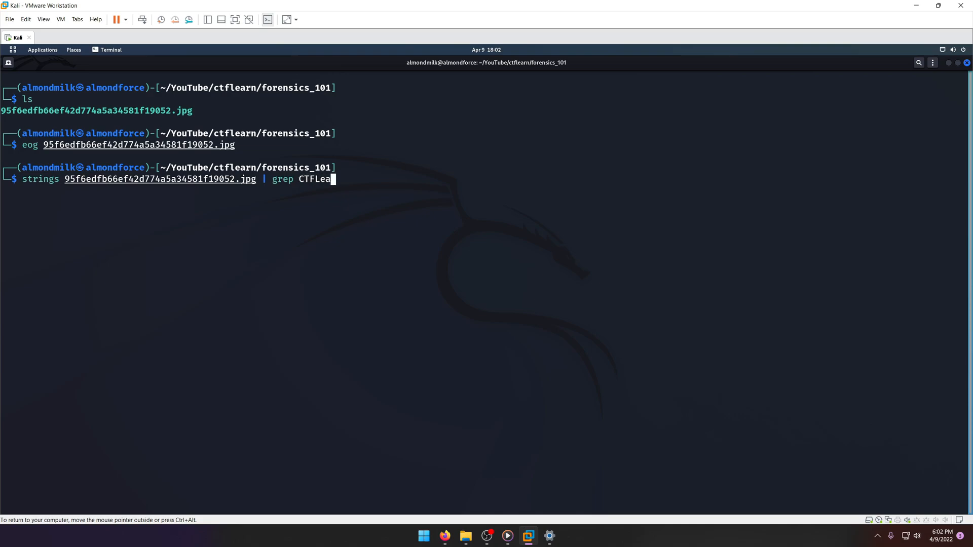
type("rn")
type("strings 95f6edfb66ef42d774a5a34581f19052.jpg -n 10")
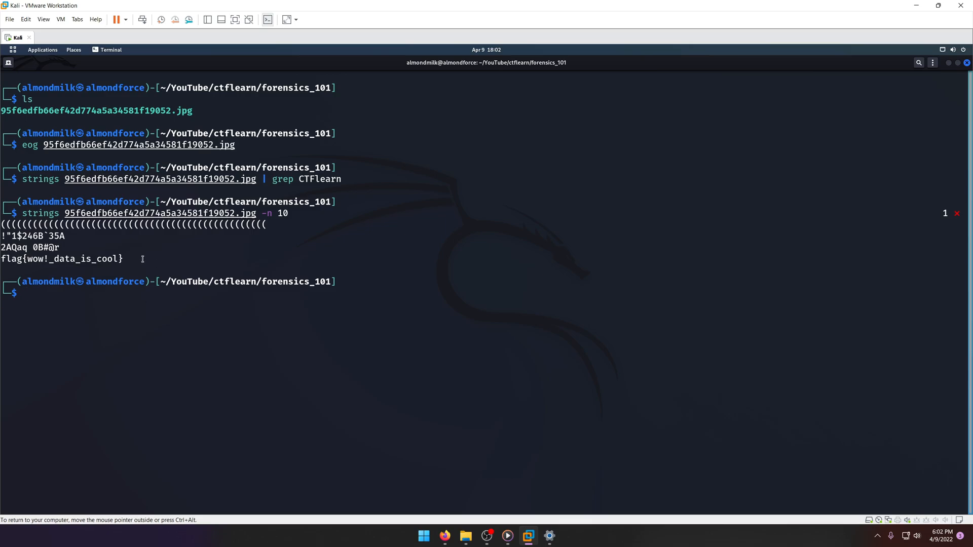
Select and copy flag{wow!_data_is_cool} from the strings output.
triple_click(62, 258)
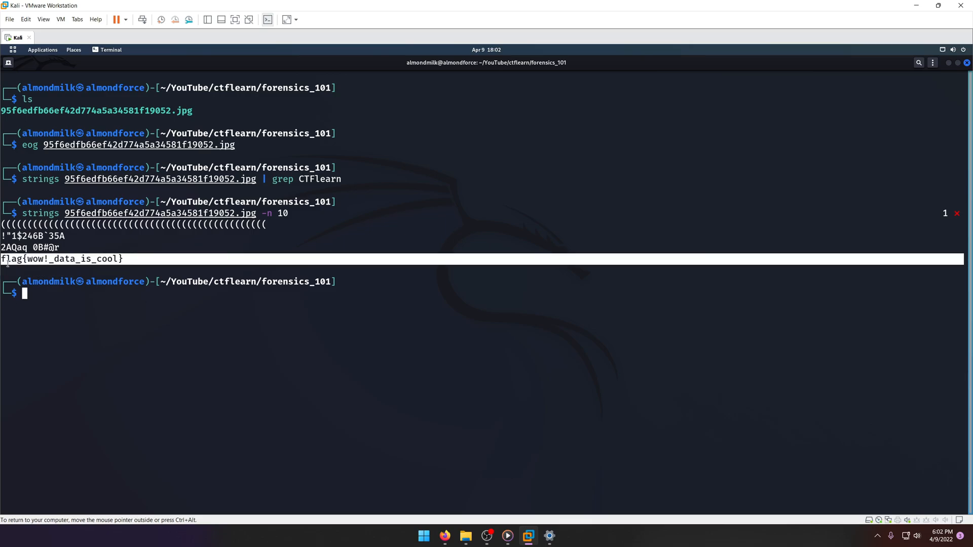
double_click(61, 259)
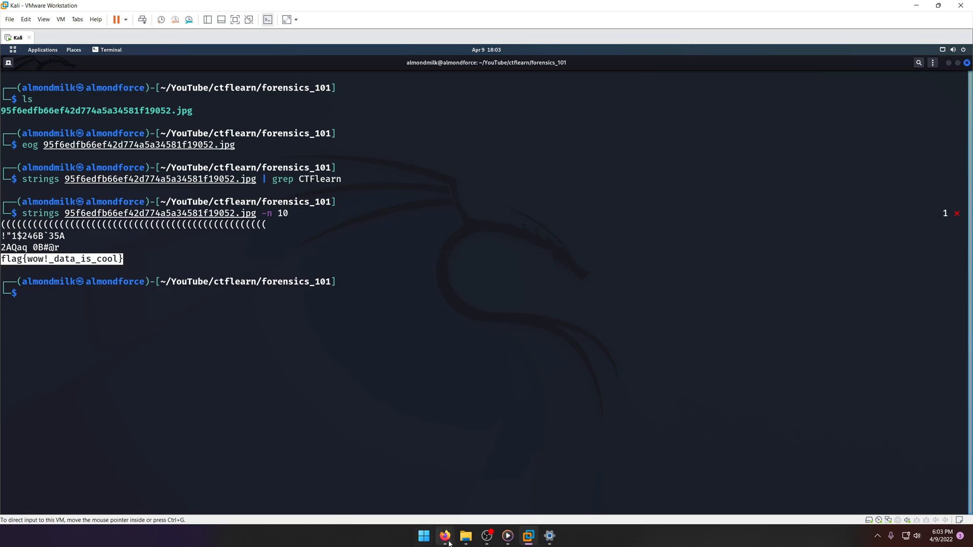
Submit flag{wow!_data_is_cool} in the Forensics 101 Flag field, getting "Solved!".
left_click(444, 536)
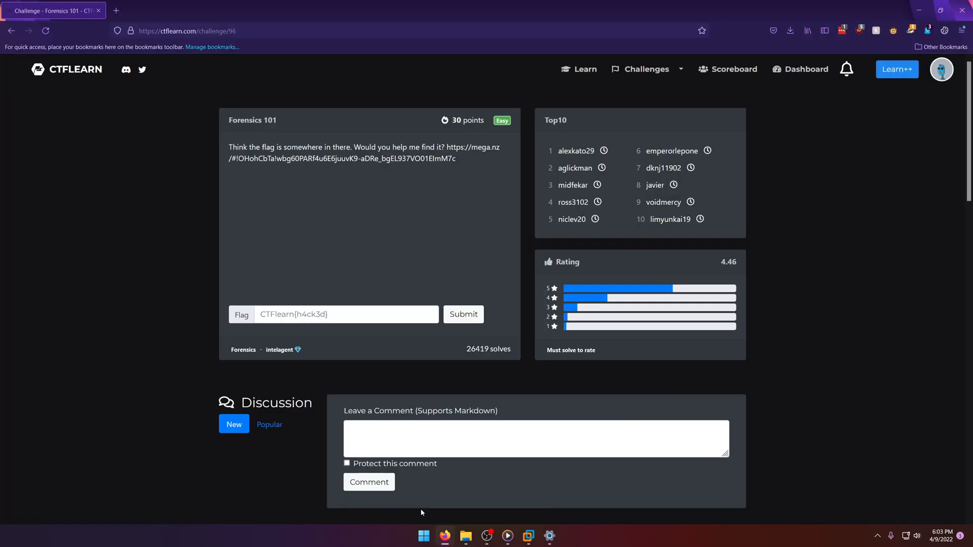
left_click(346, 314)
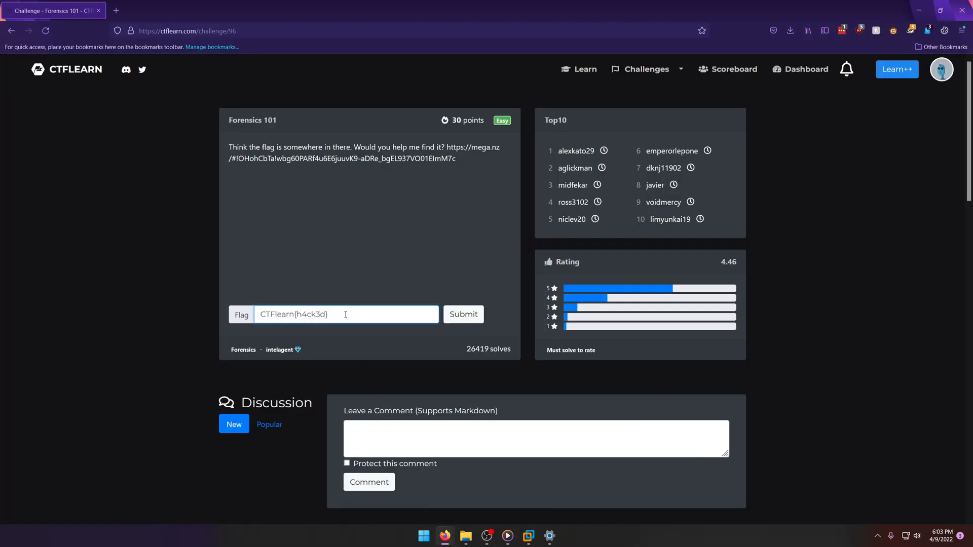
type("flag{wow!_data_is_cool}")
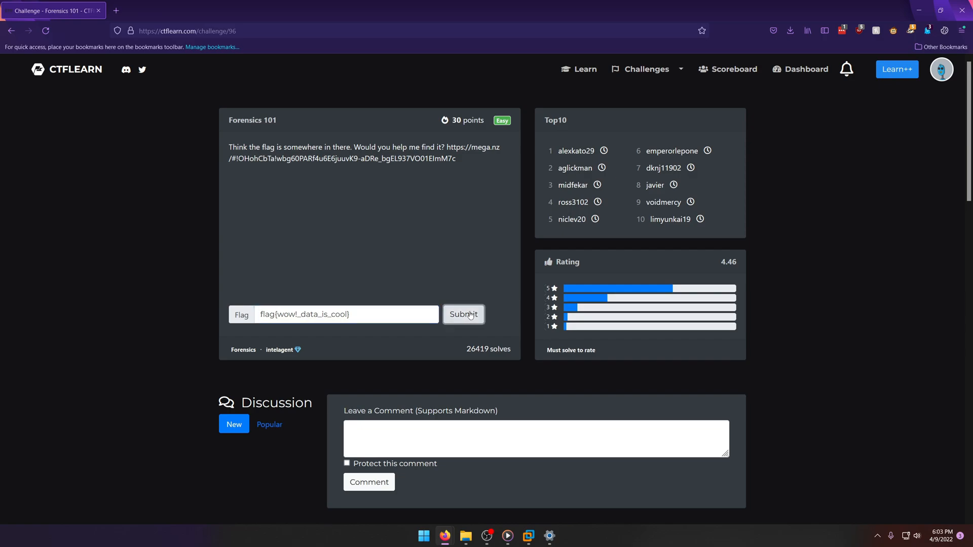
left_click(463, 315)
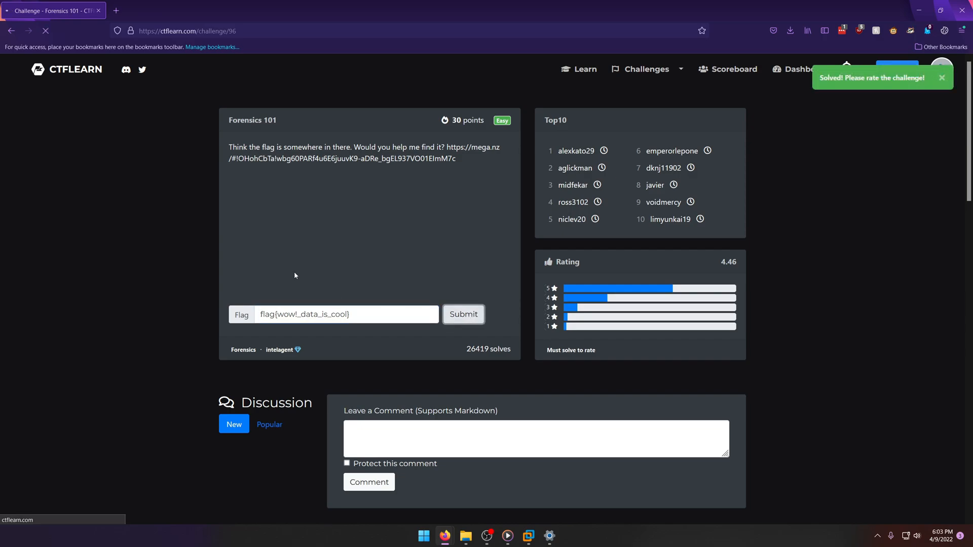